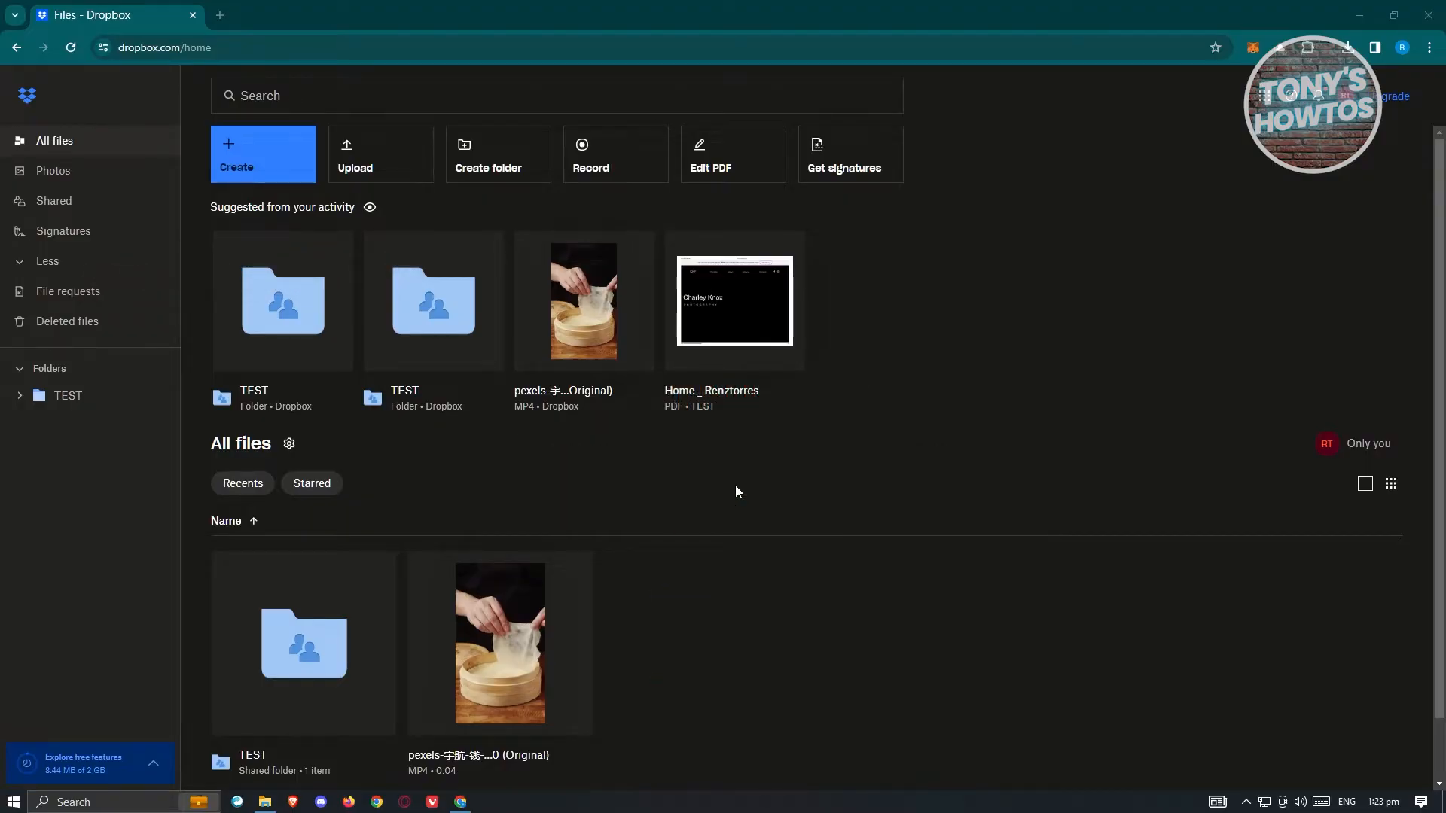
mouse_move(167, 89)
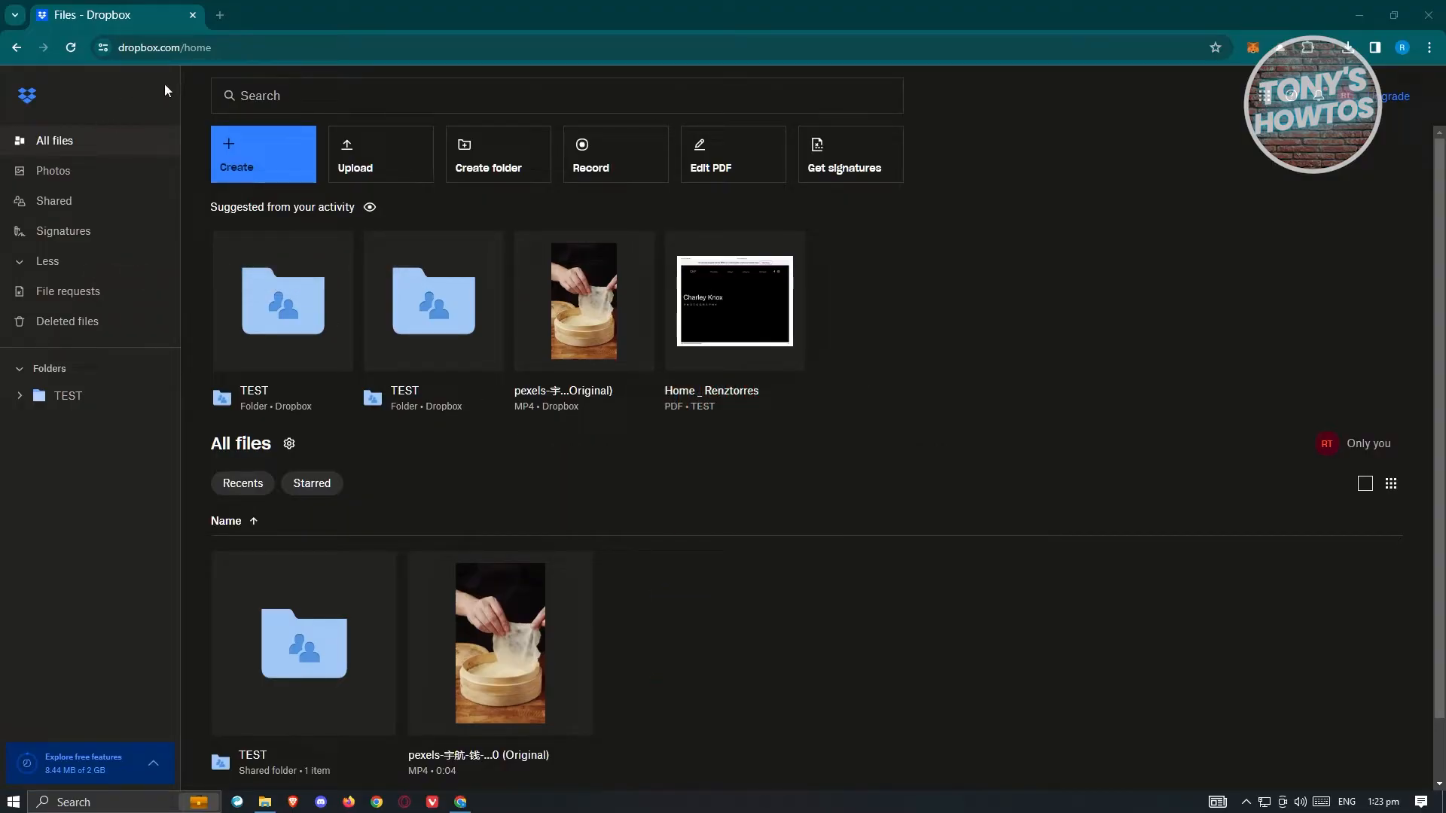
mouse_move(852, 459)
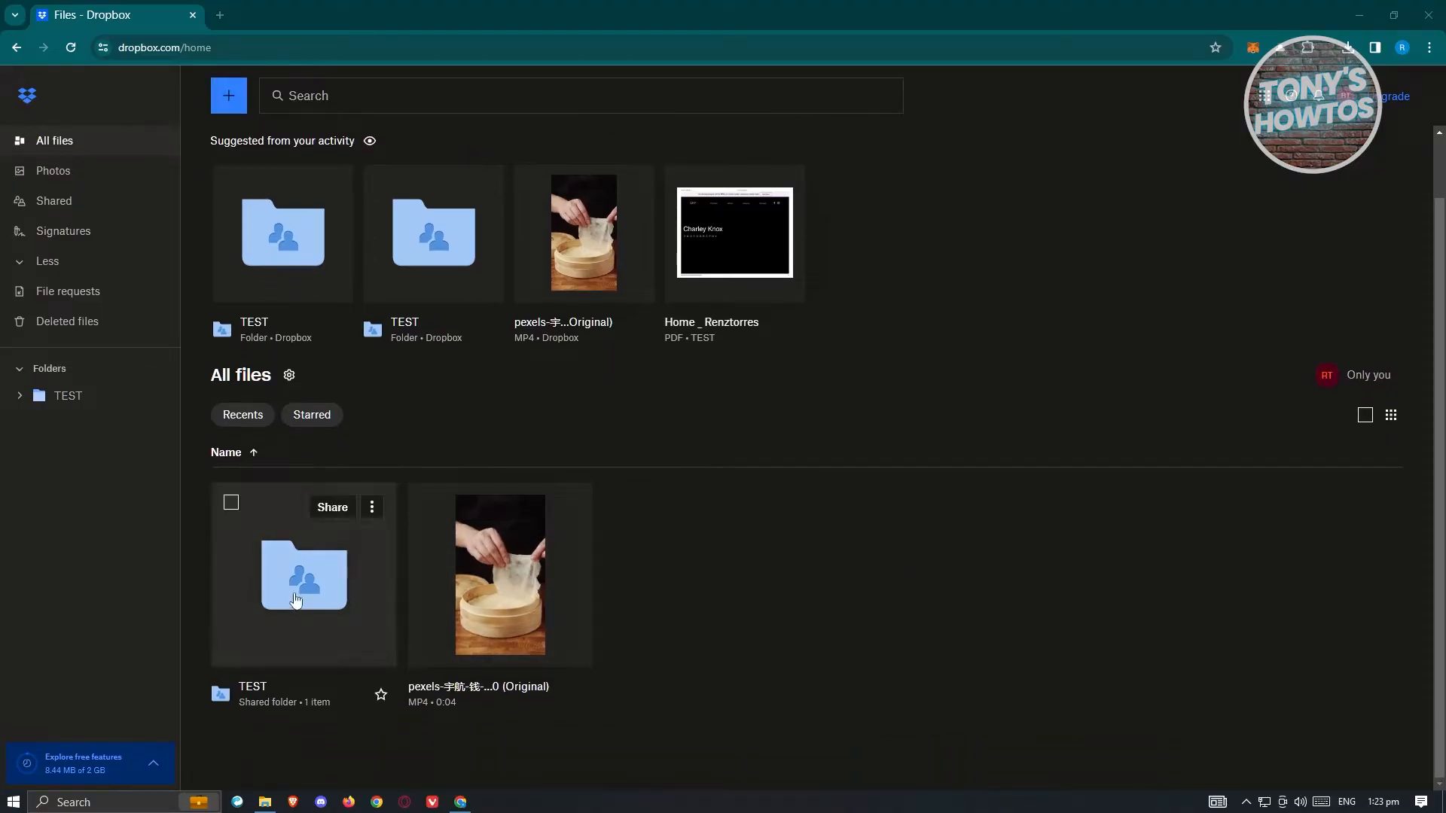
Step: View the TEST shared folder online in Dropbox web, then return to the desktop
left_click(230, 503)
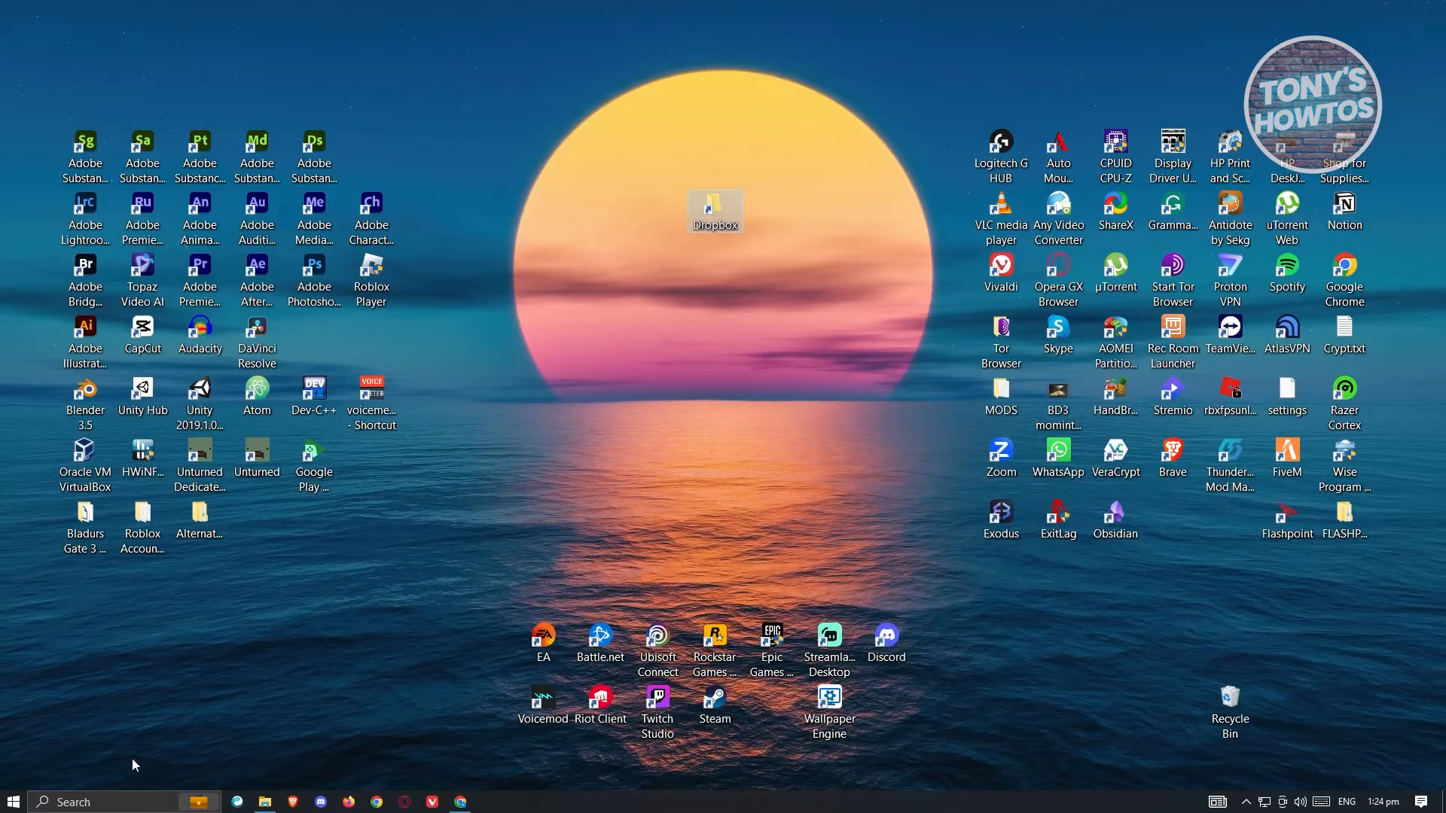
Step: Search Windows for 'DROPbox', then reach Preferences from the Dropbox tray icon's account menu
left_click(74, 801)
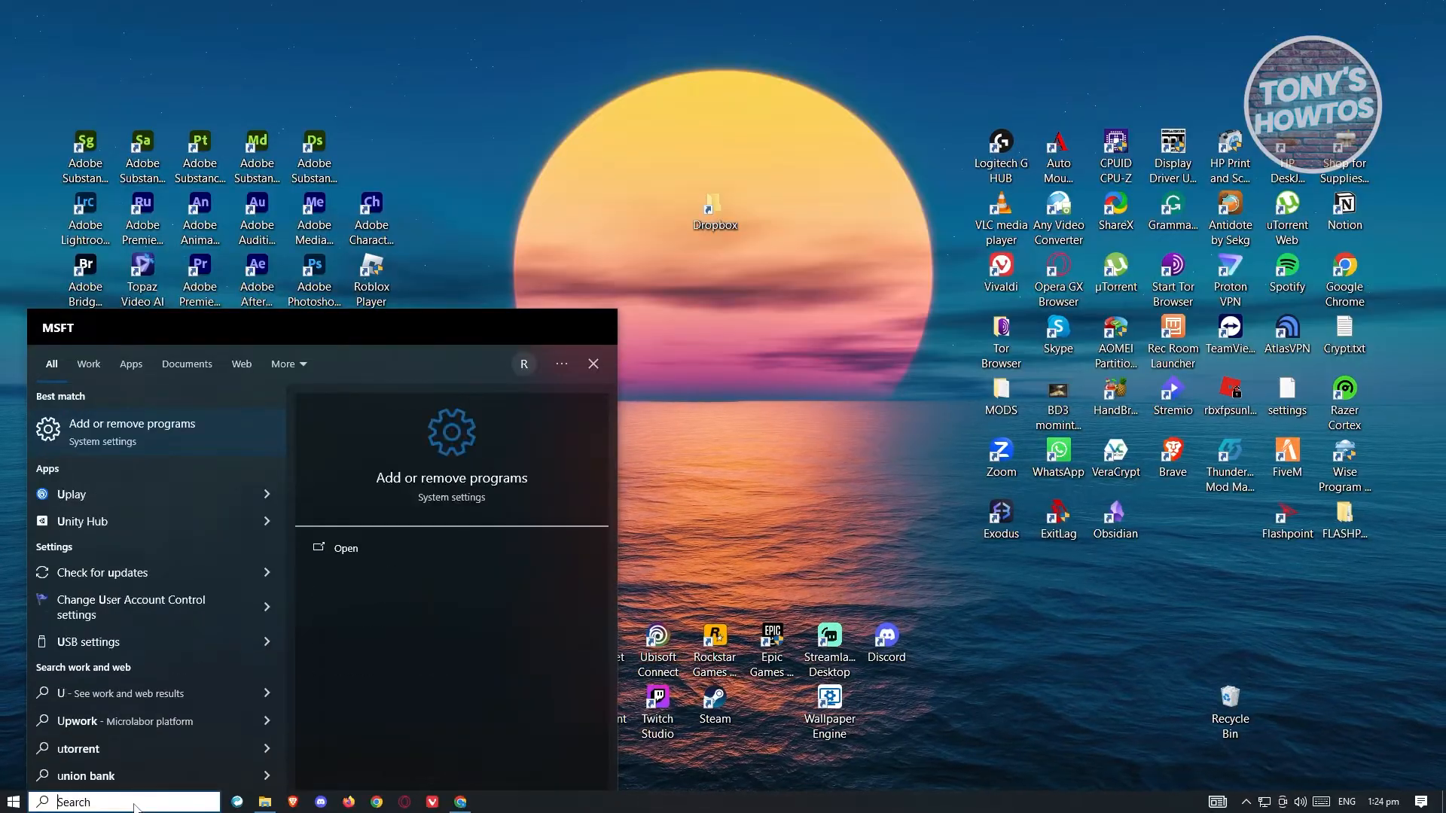
type("DROPbox")
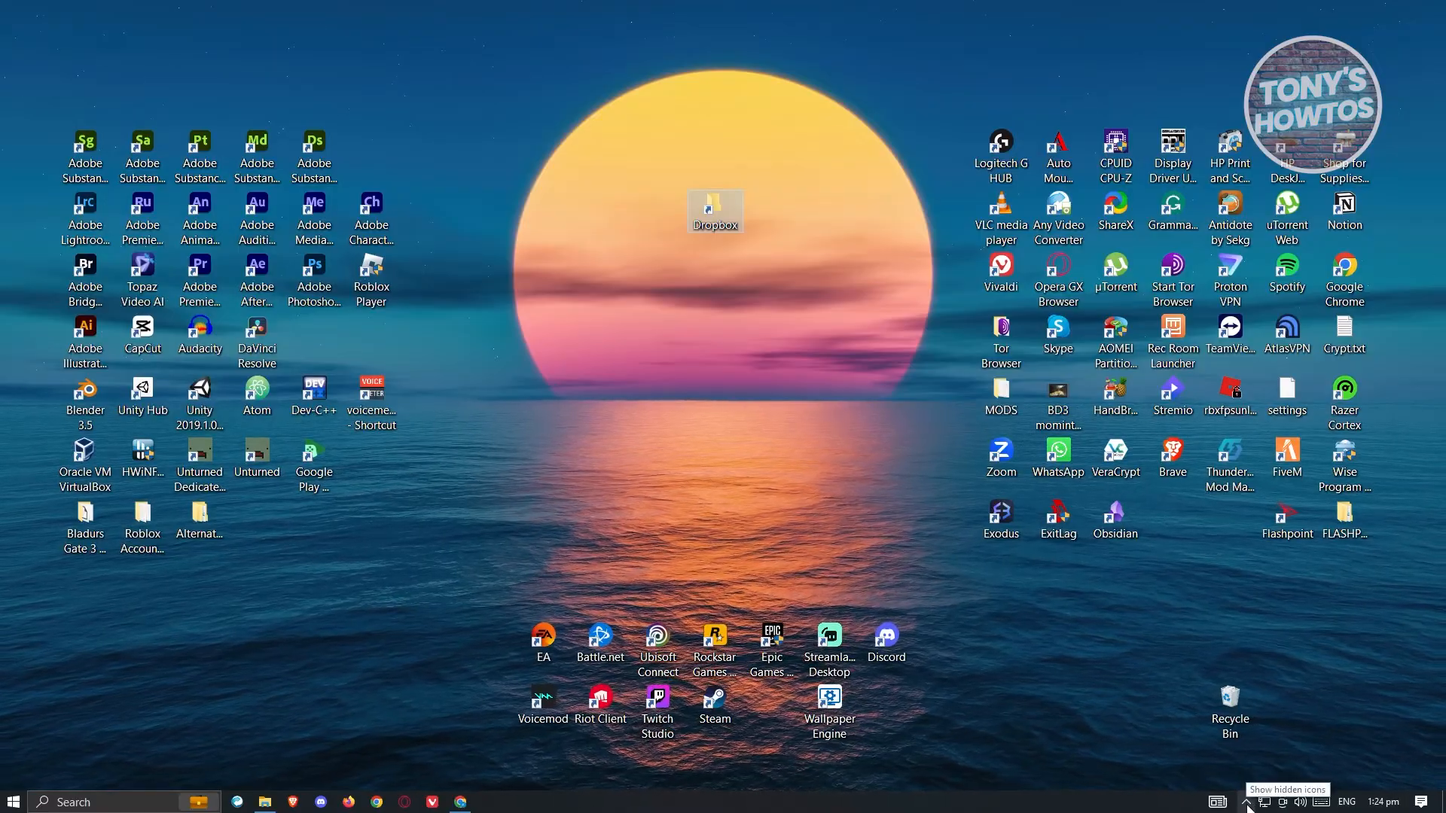
left_click(1243, 801)
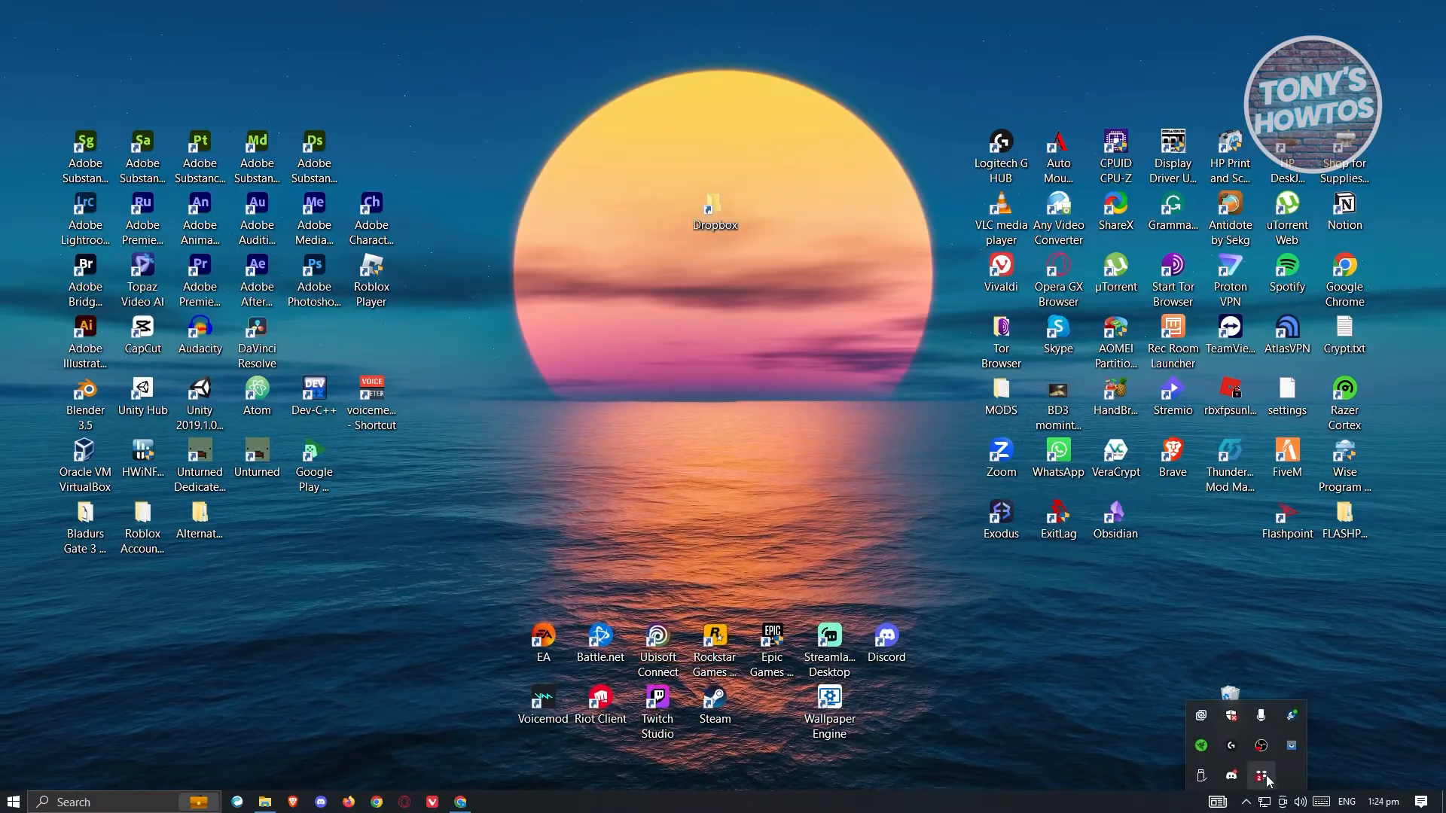
left_click(1263, 774)
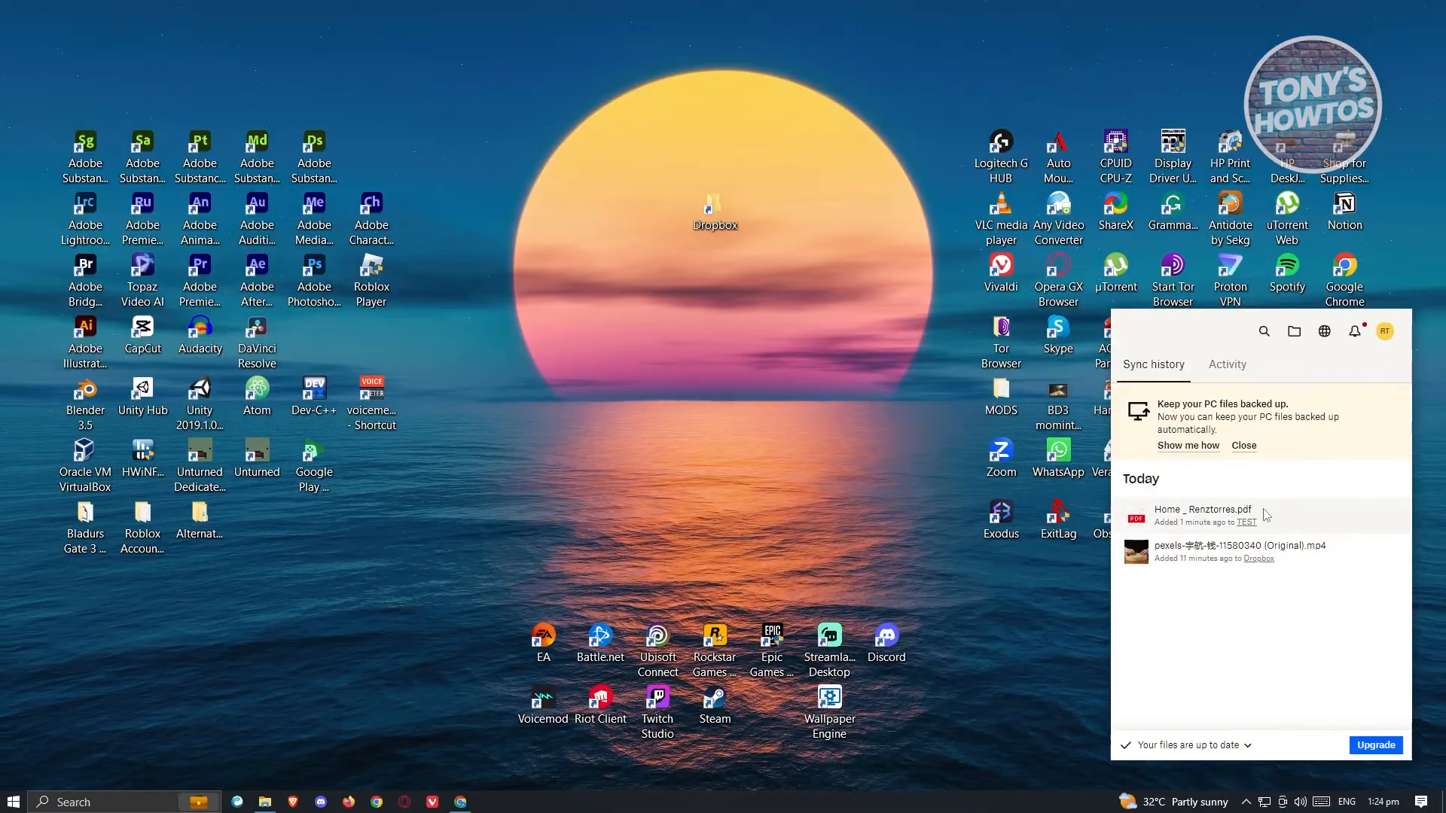
left_click(1384, 331)
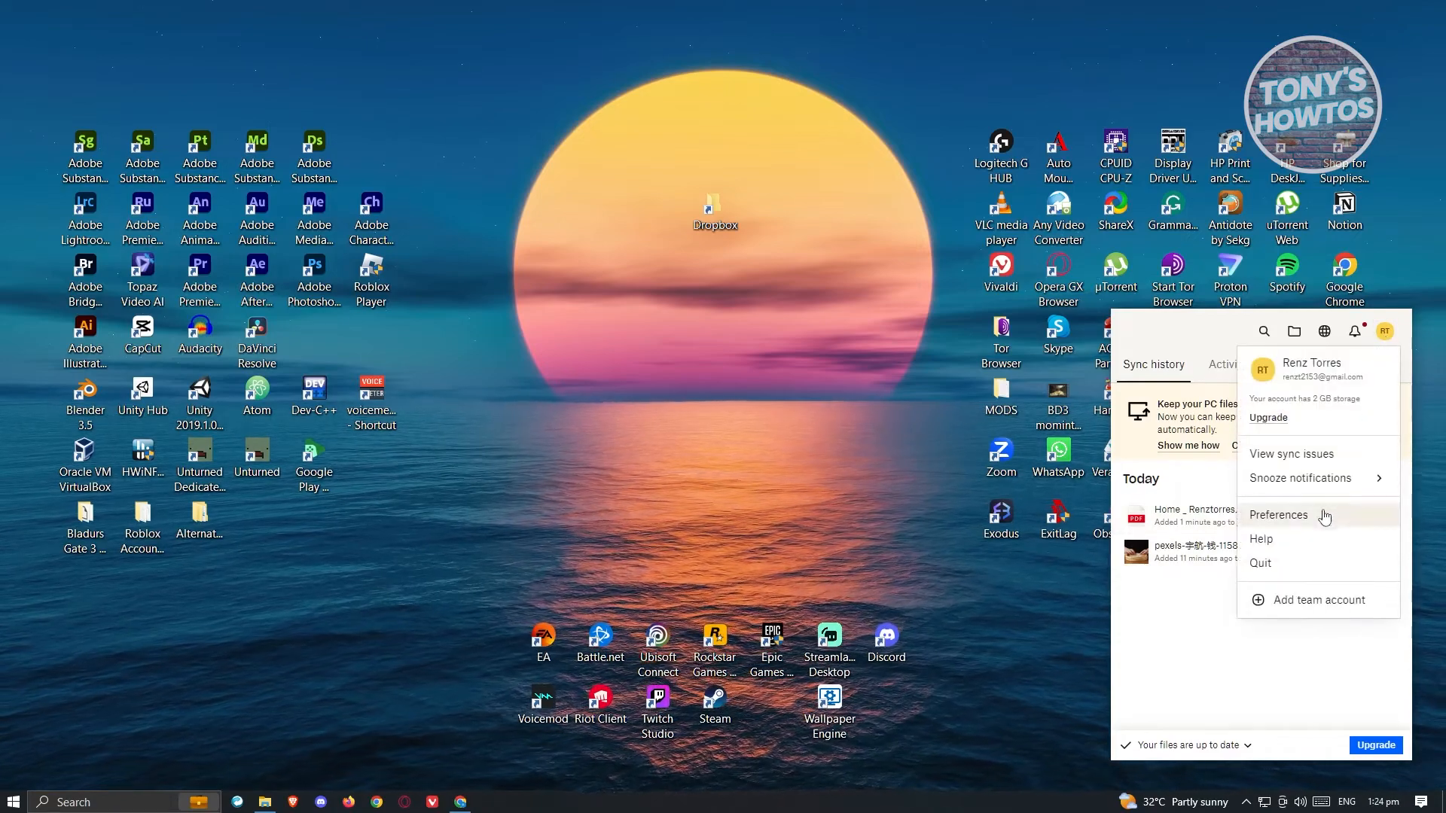
left_click(1277, 515)
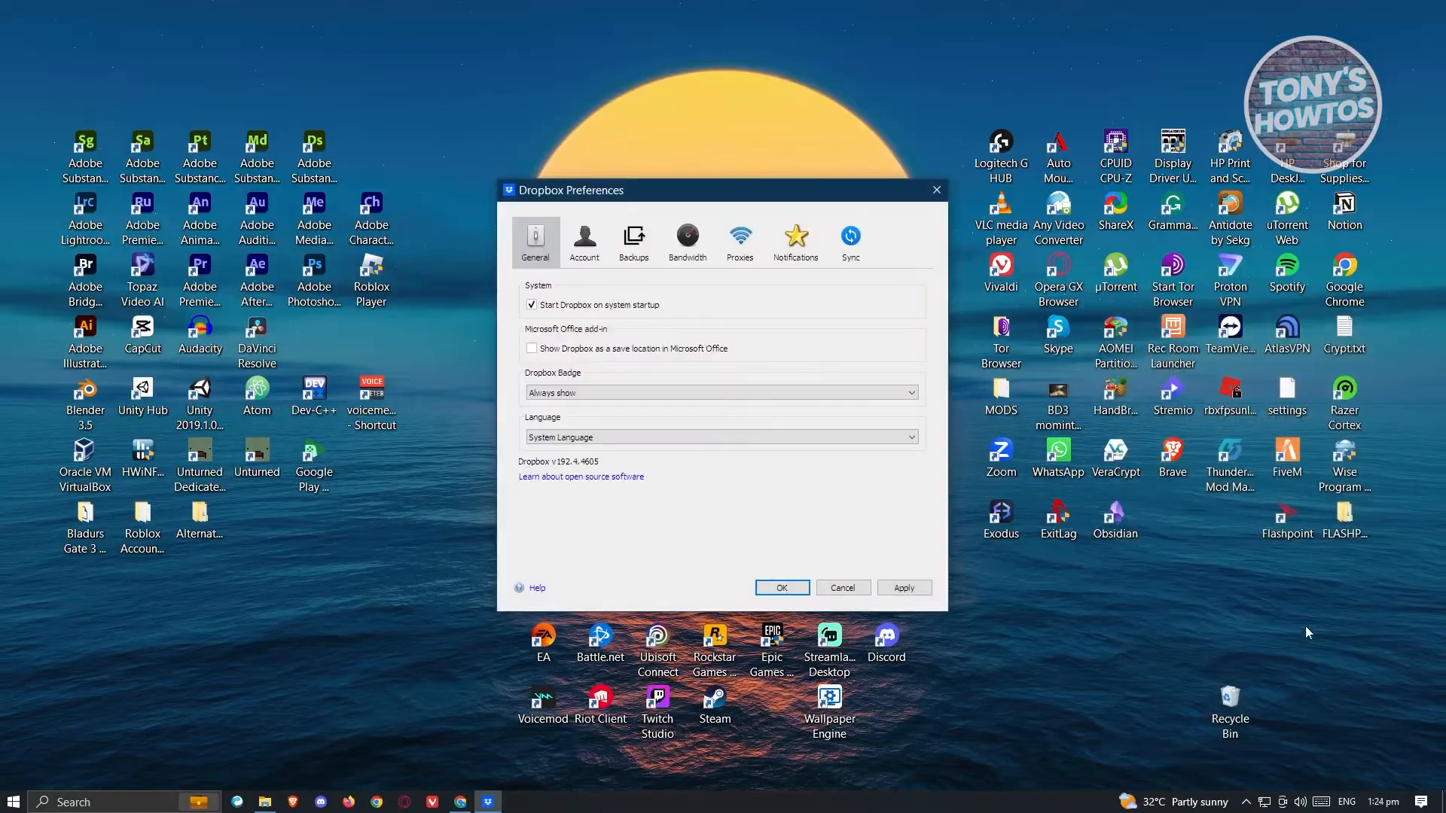
Step: Show the Sync settings with selective sync and the Dropbox folder location
left_click(849, 238)
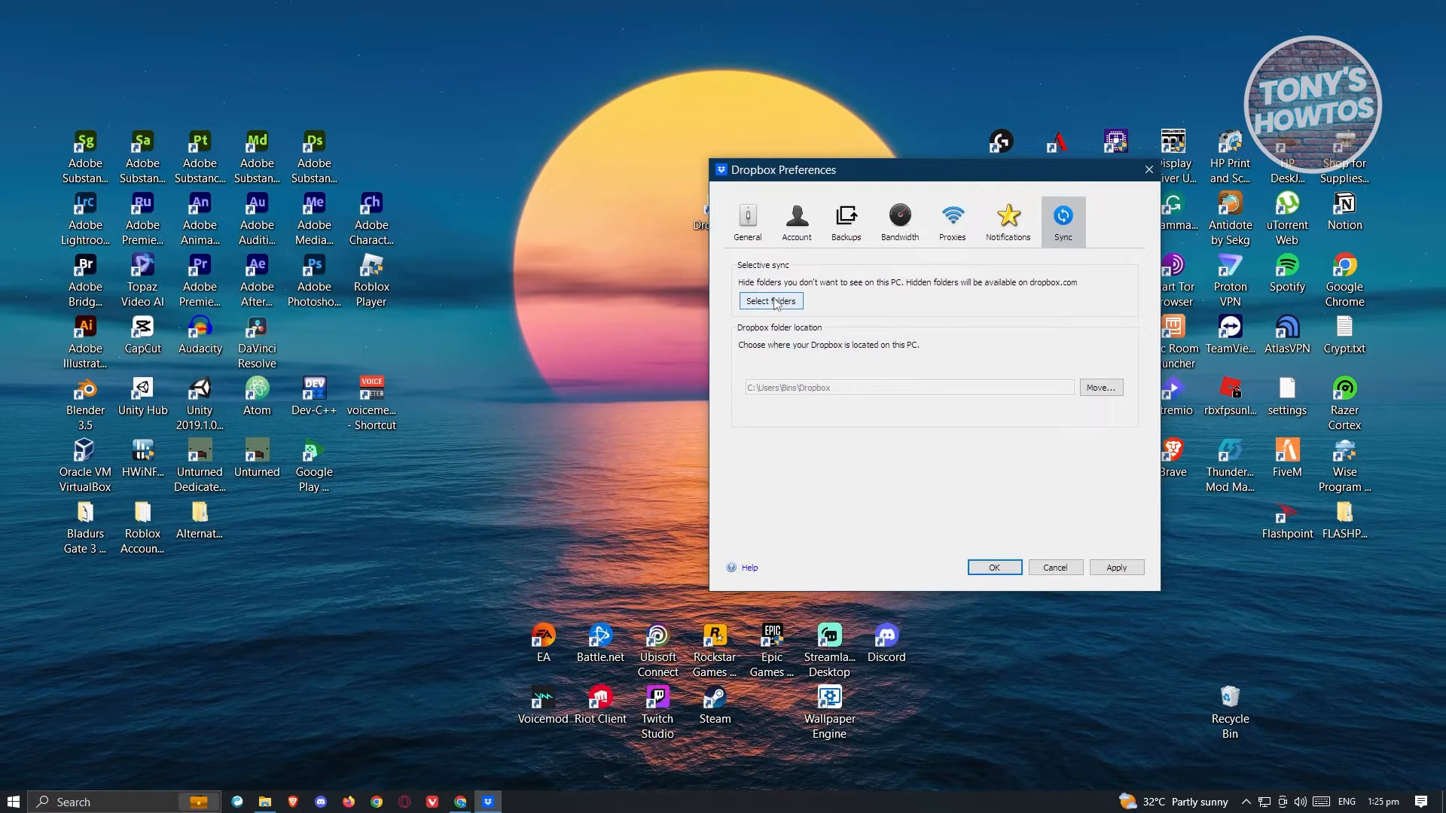
Step: Untick the TEST folder in Selective Sync and apply the update
left_click(770, 302)
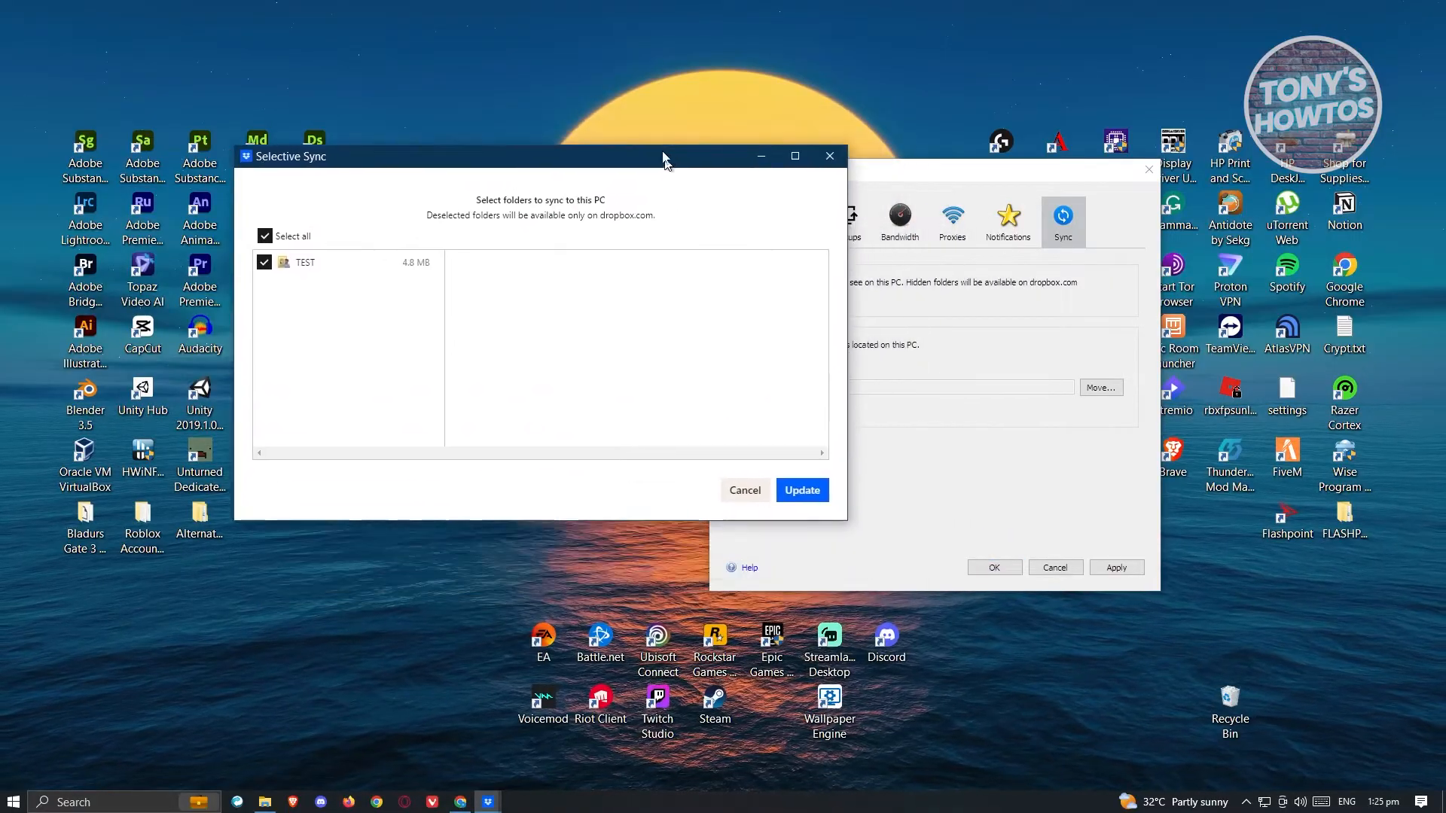
left_click_drag(664, 155, 765, 140)
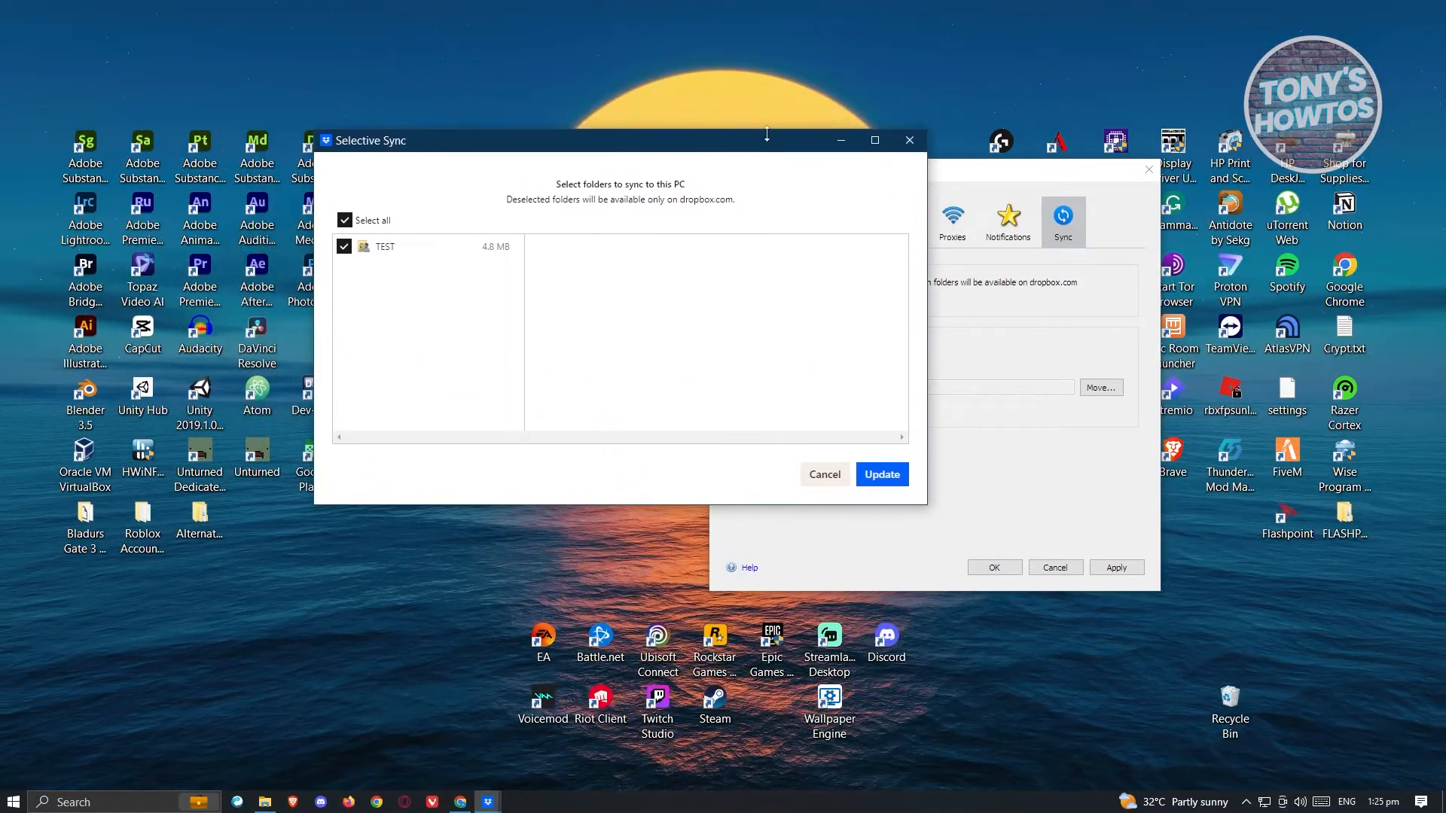
mouse_move(374, 258)
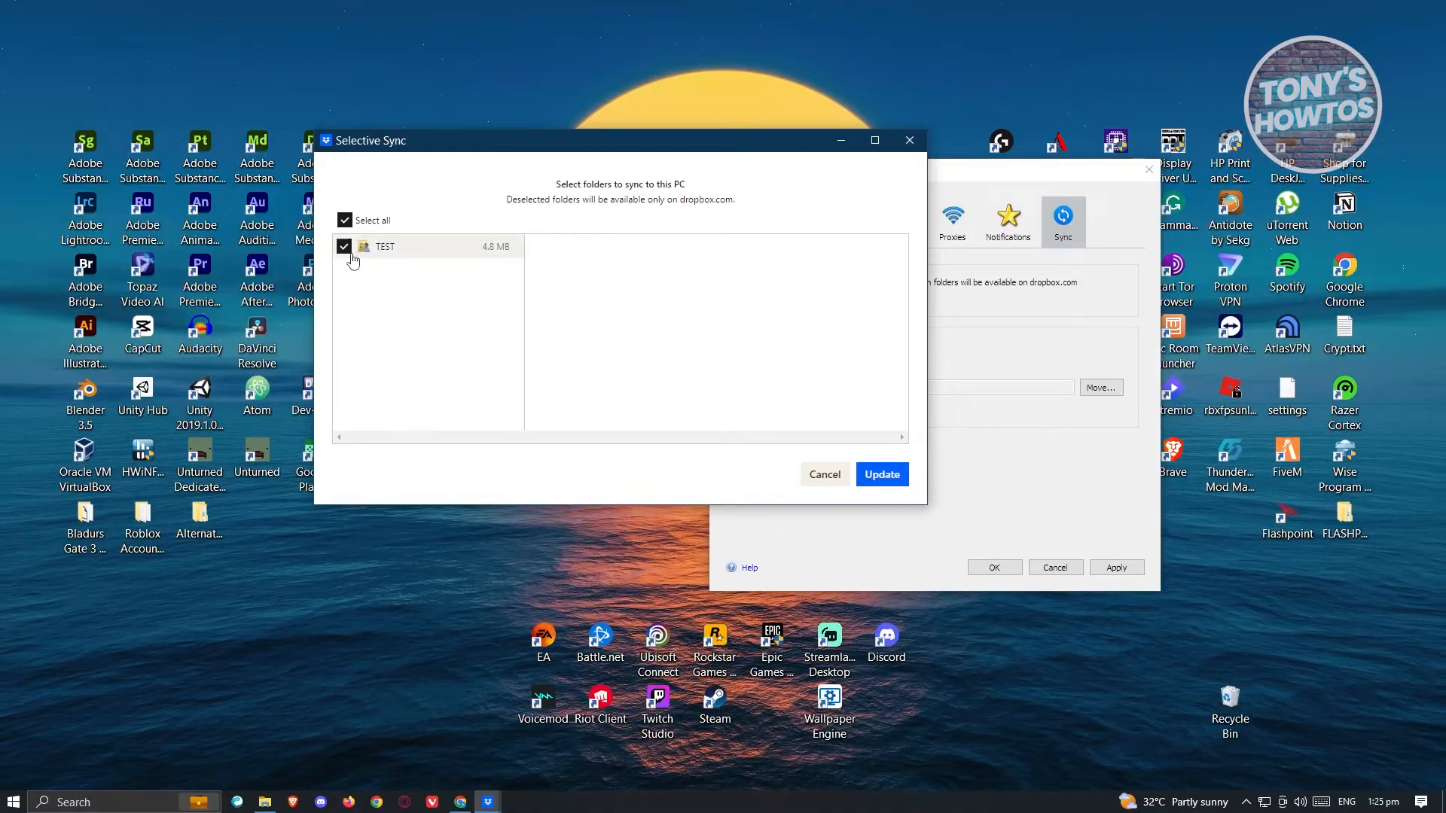
left_click(343, 245)
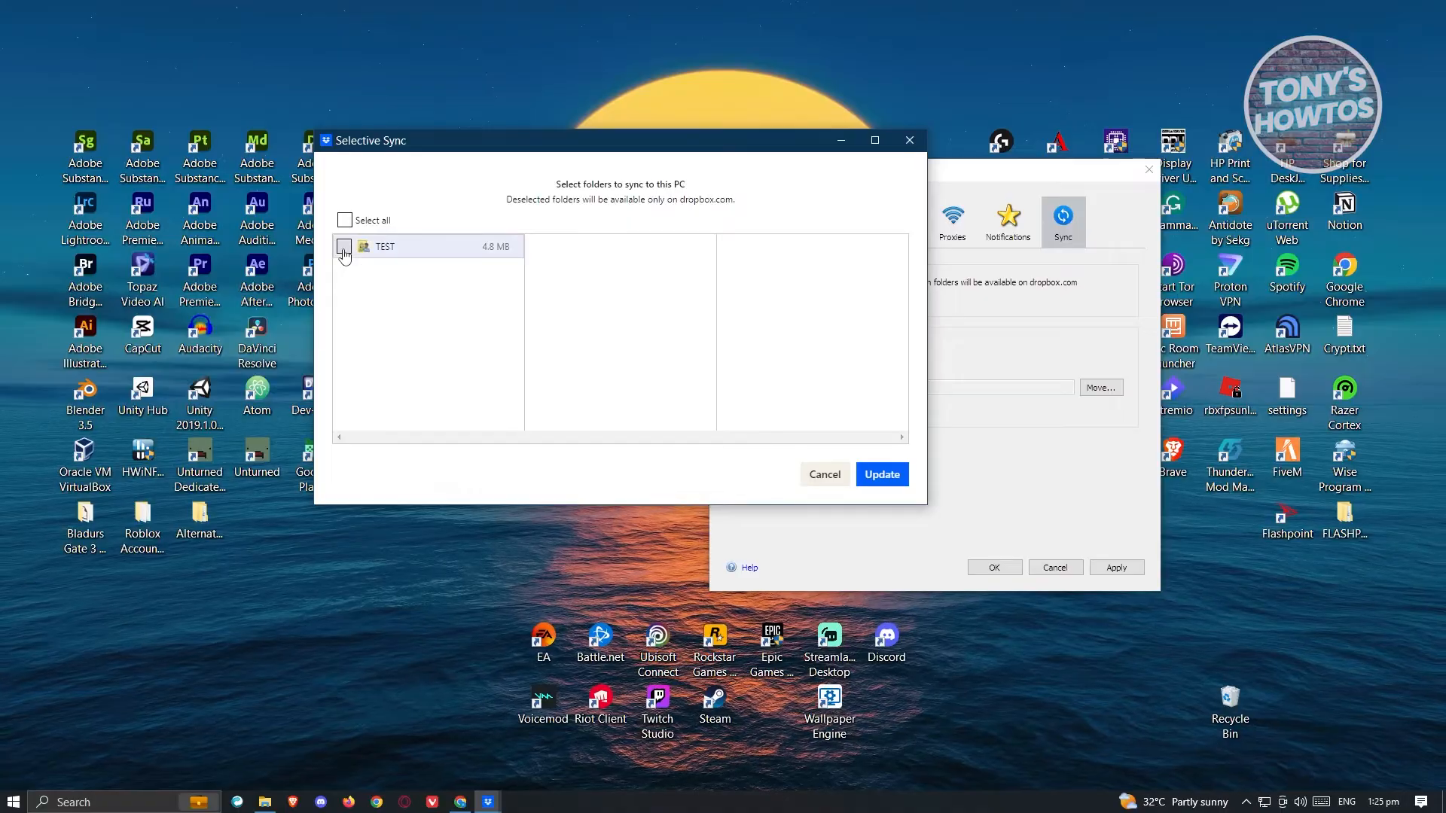
mouse_move(345, 252)
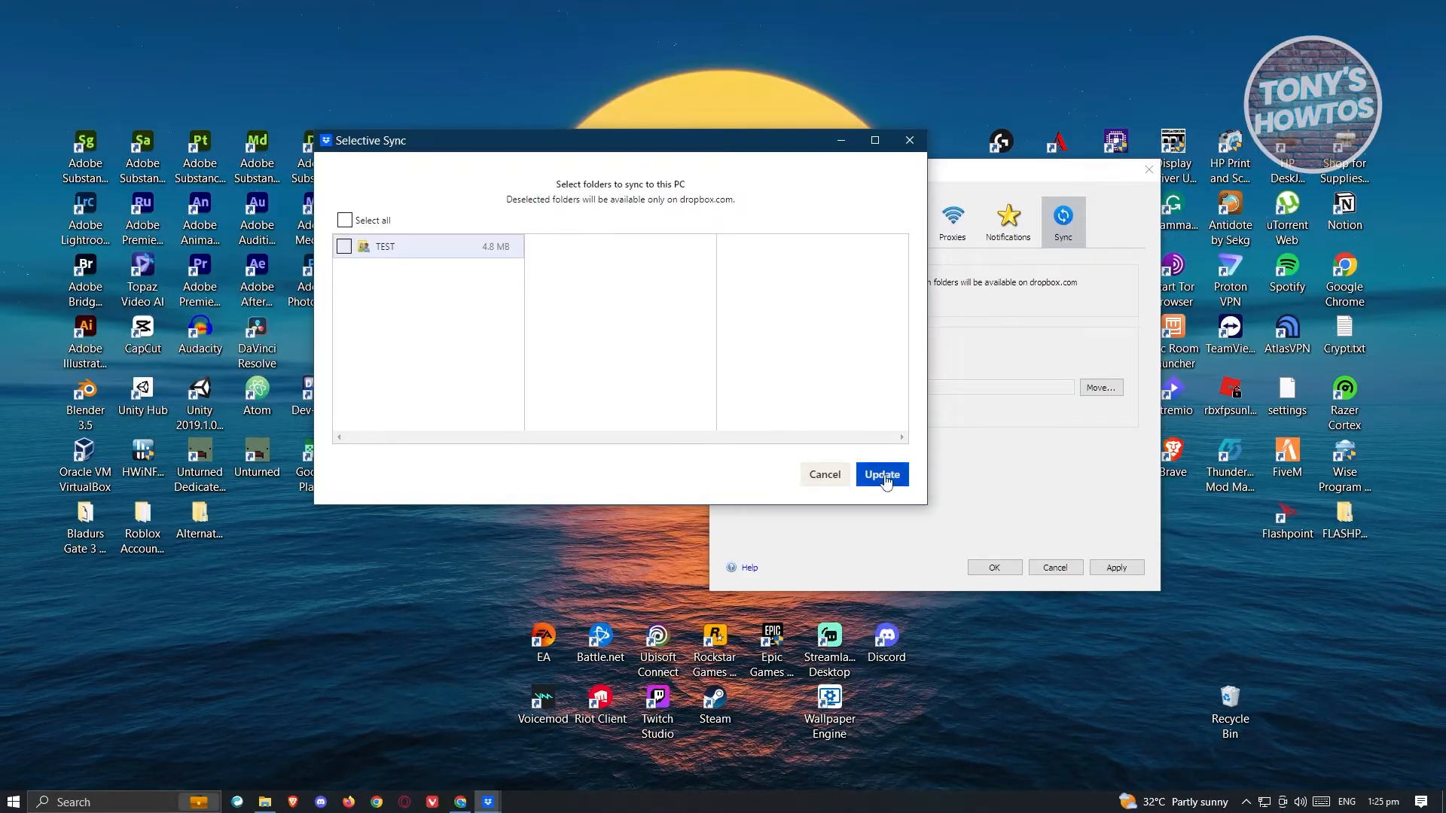
left_click(881, 474)
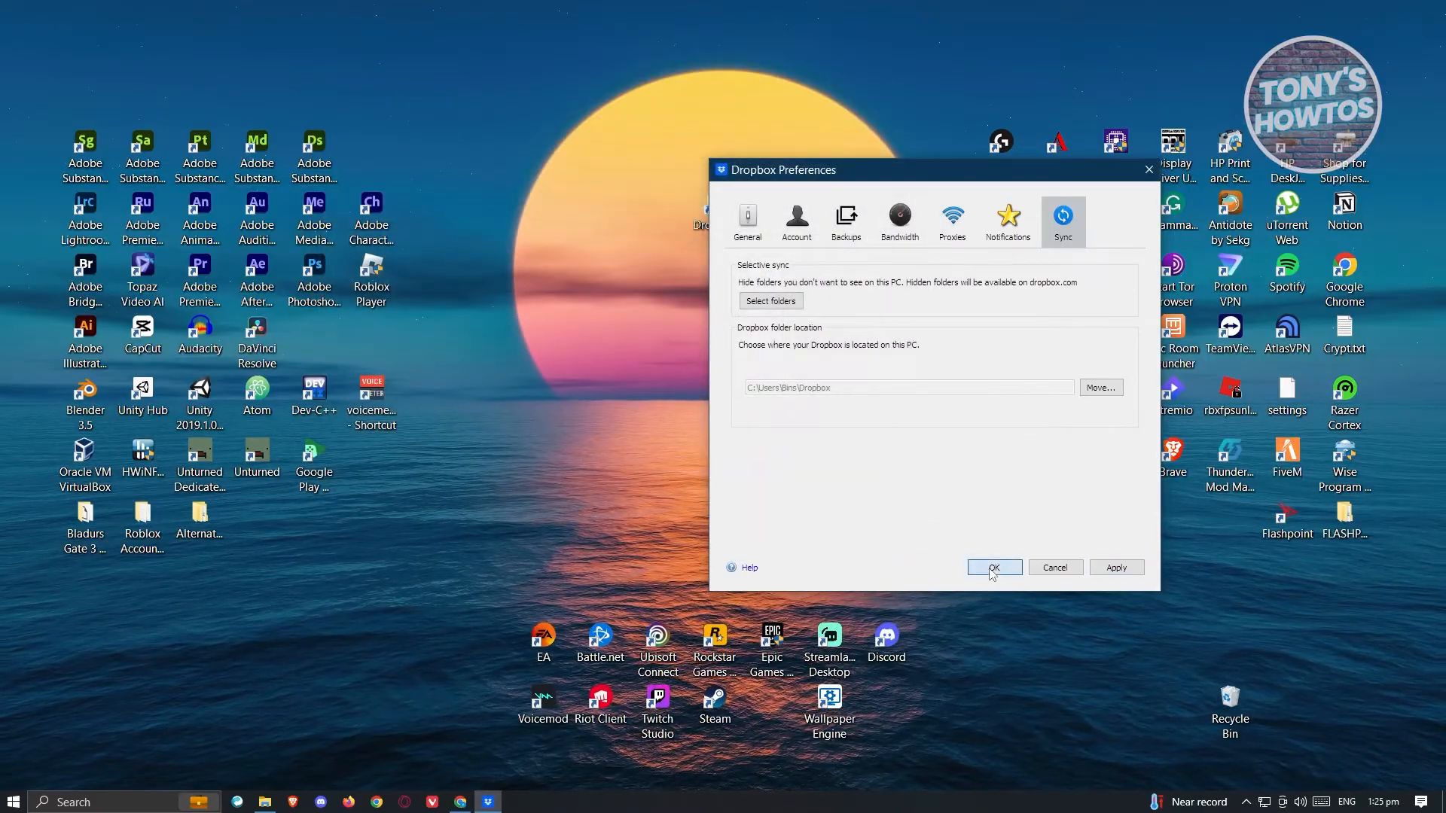
Step: Close Preferences with OK and refresh the local Dropbox folder, now without TEST
left_click(994, 568)
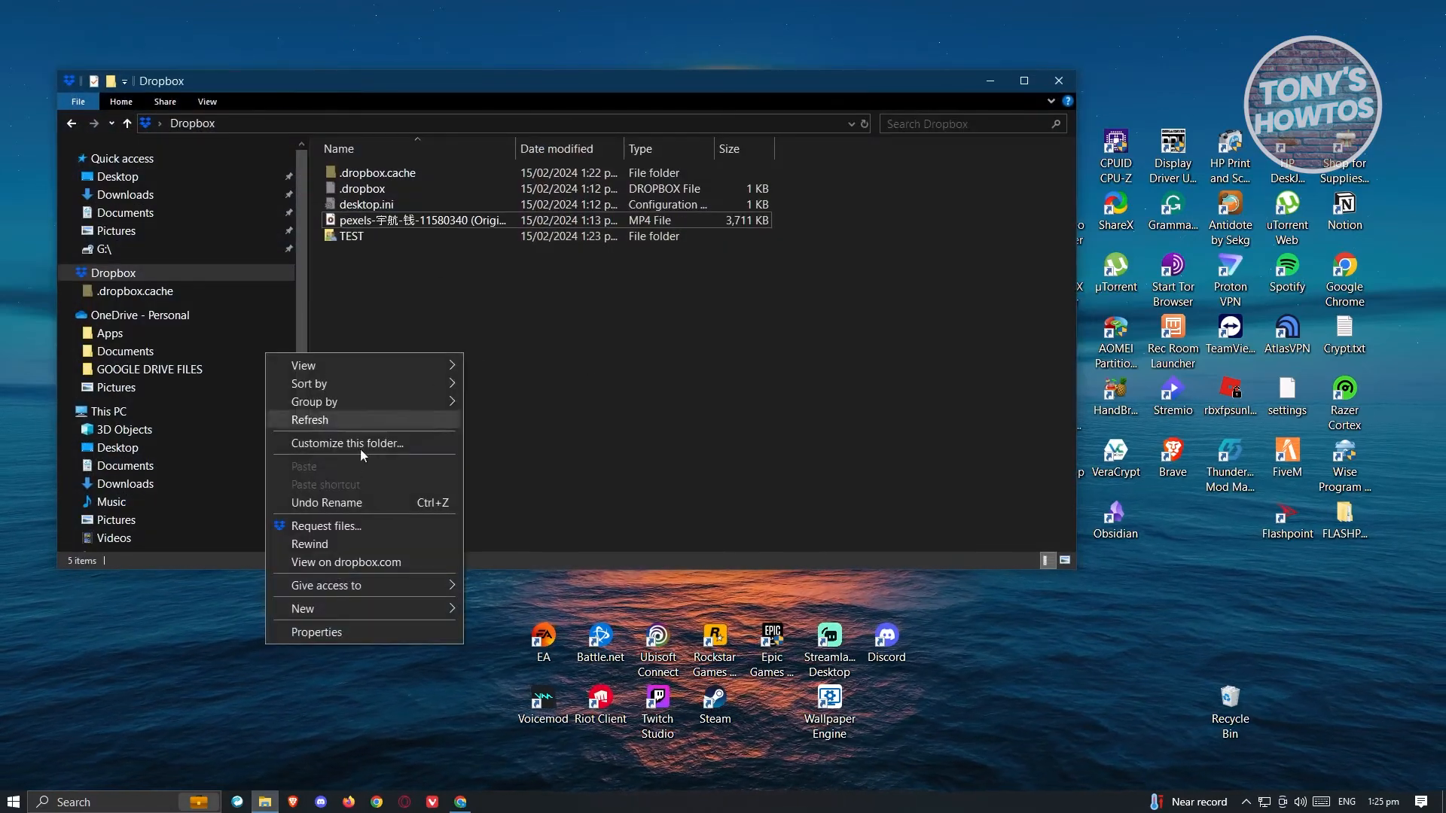
left_click(309, 420)
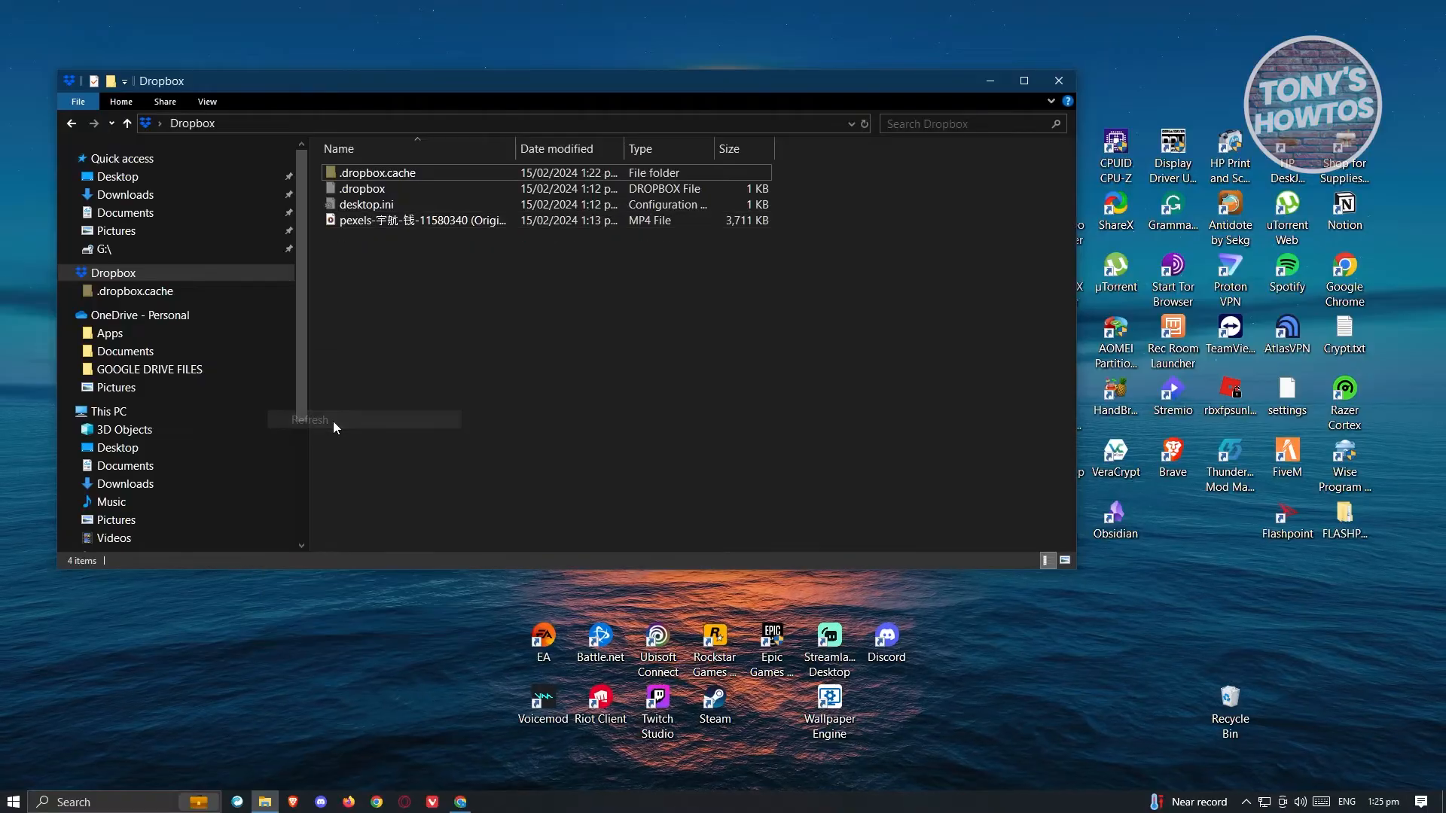
mouse_move(553, 374)
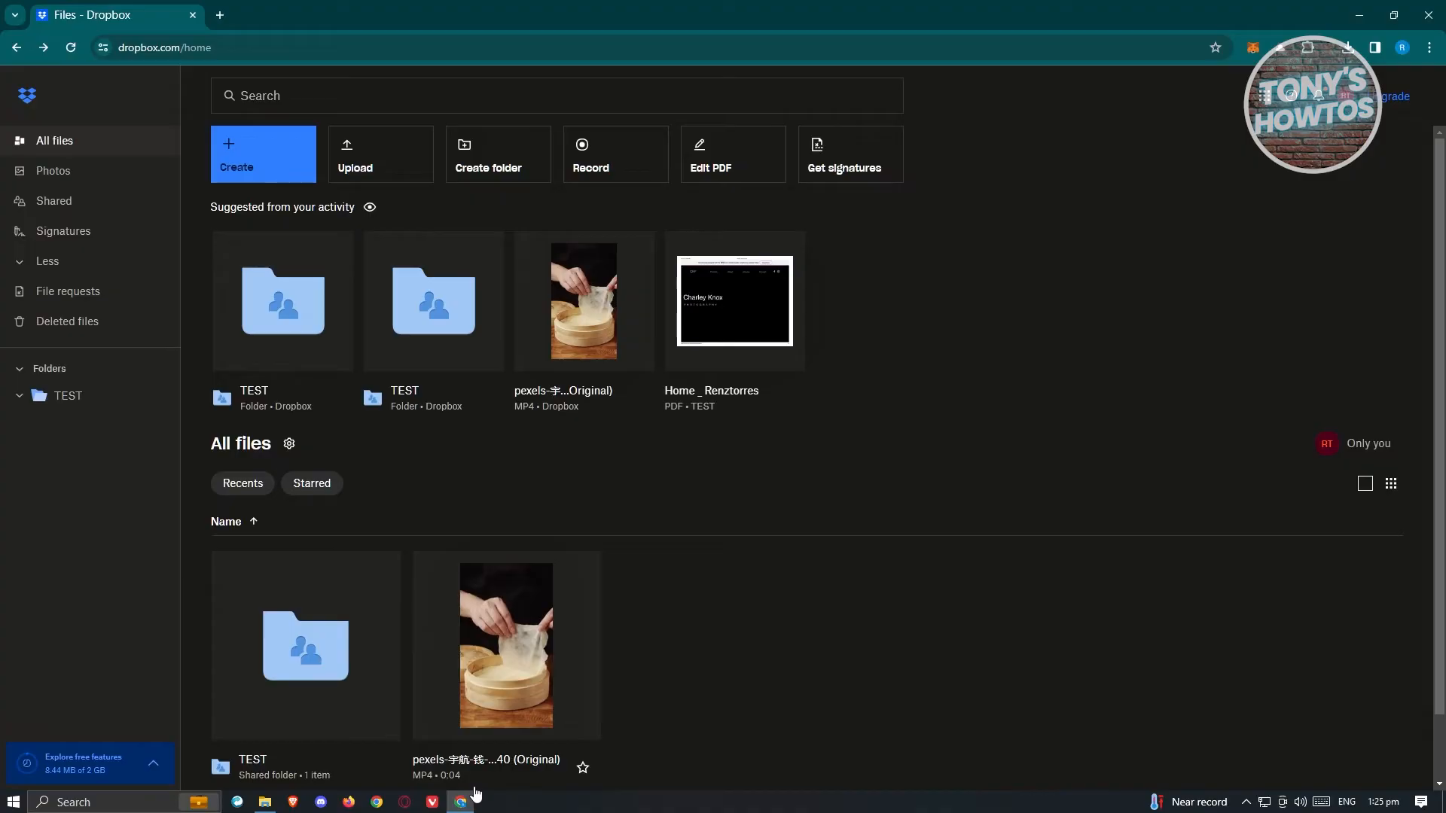
mouse_move(483, 759)
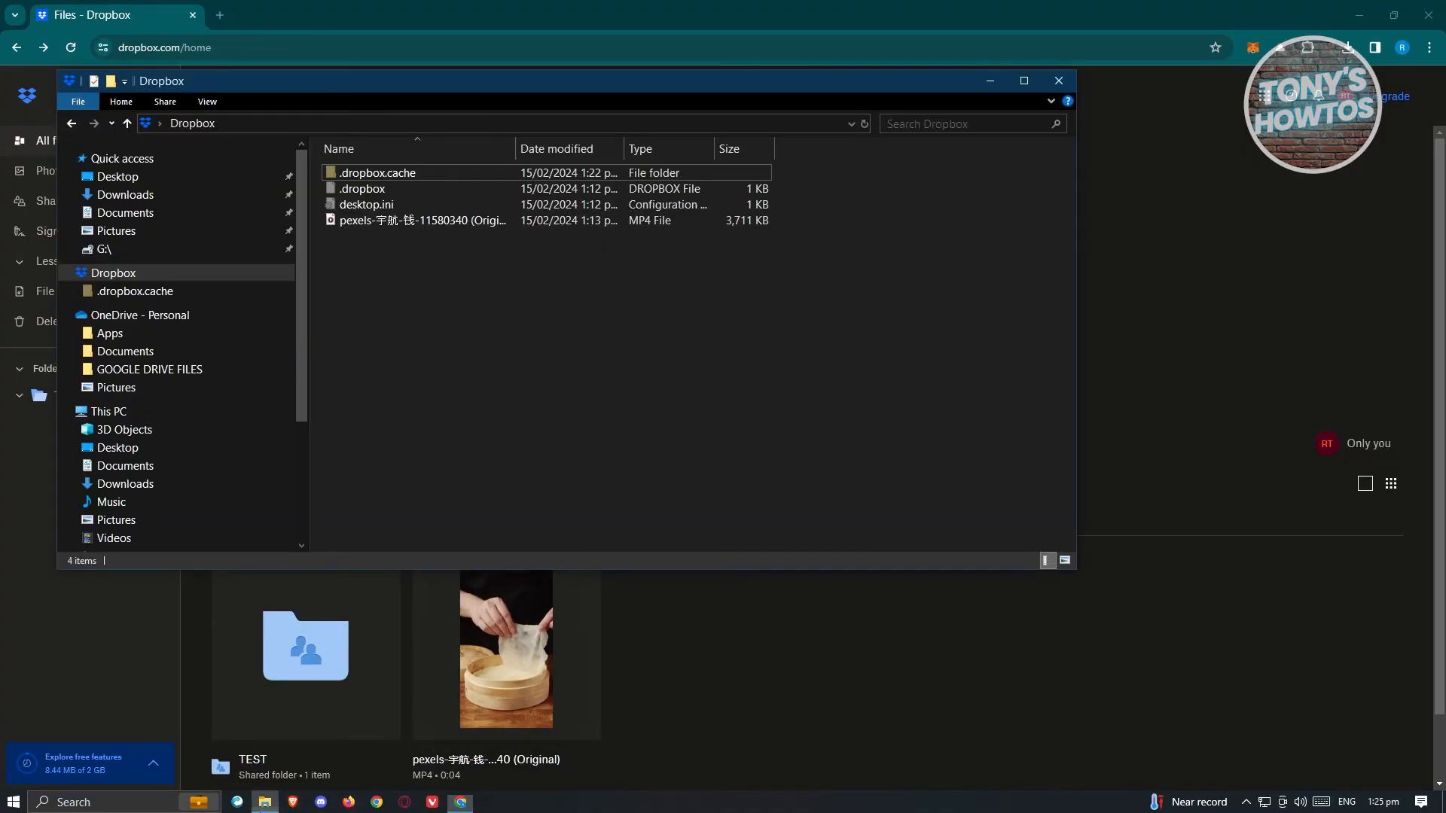
Step: Select the video file in the local Dropbox folder, confirming TEST is absent locally
left_click(422, 220)
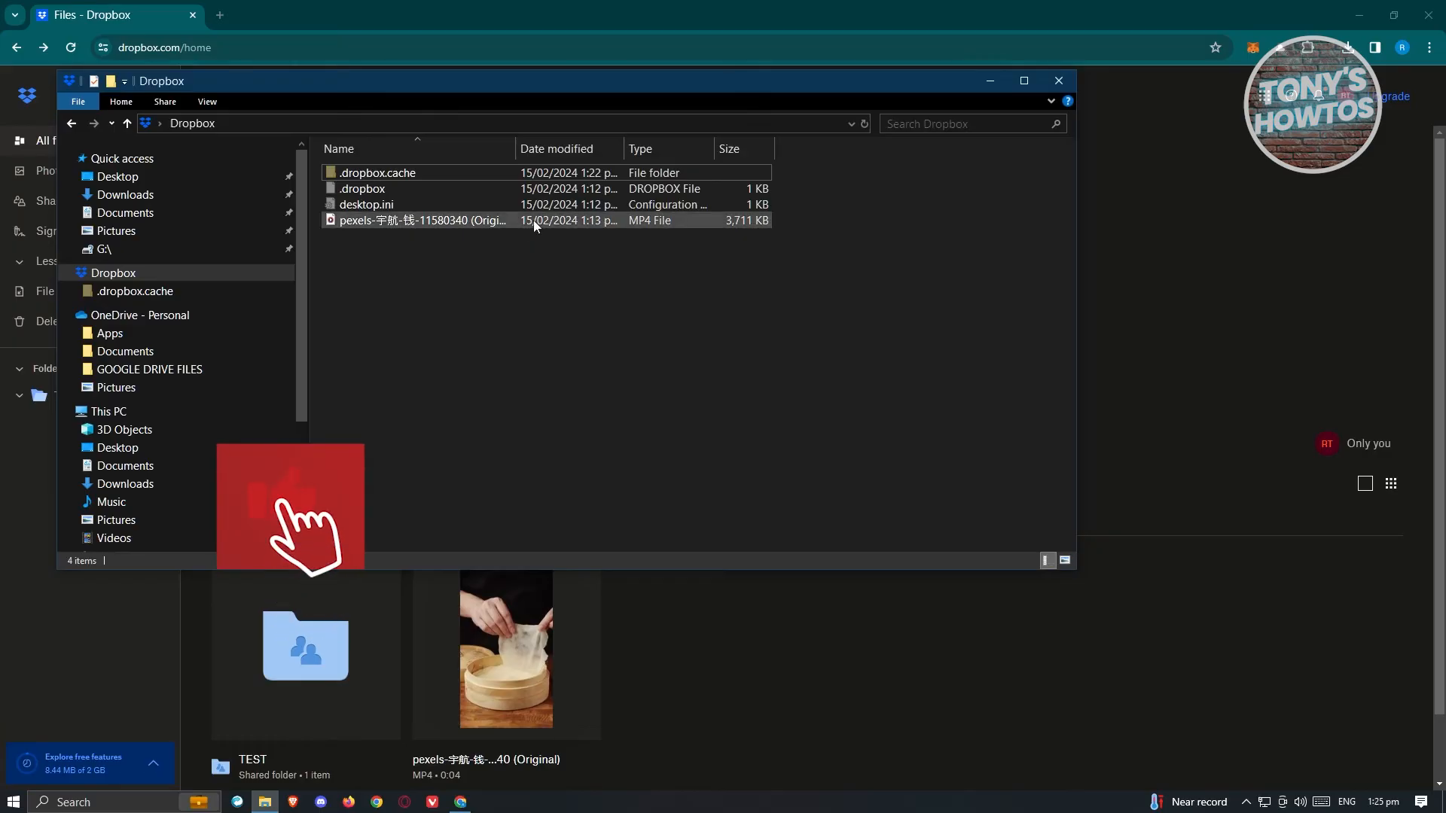